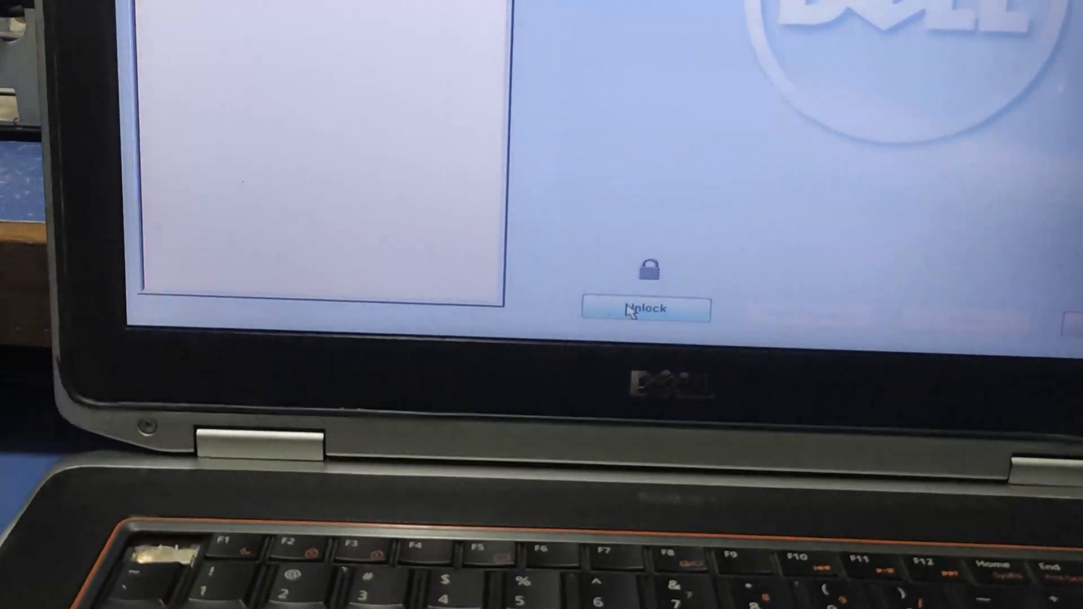
Attempt an admin password in Setup Unlock, get it rejected, and dismiss the incorrect-password warning
{"action": "left_click", "coordinate": [647, 309]}
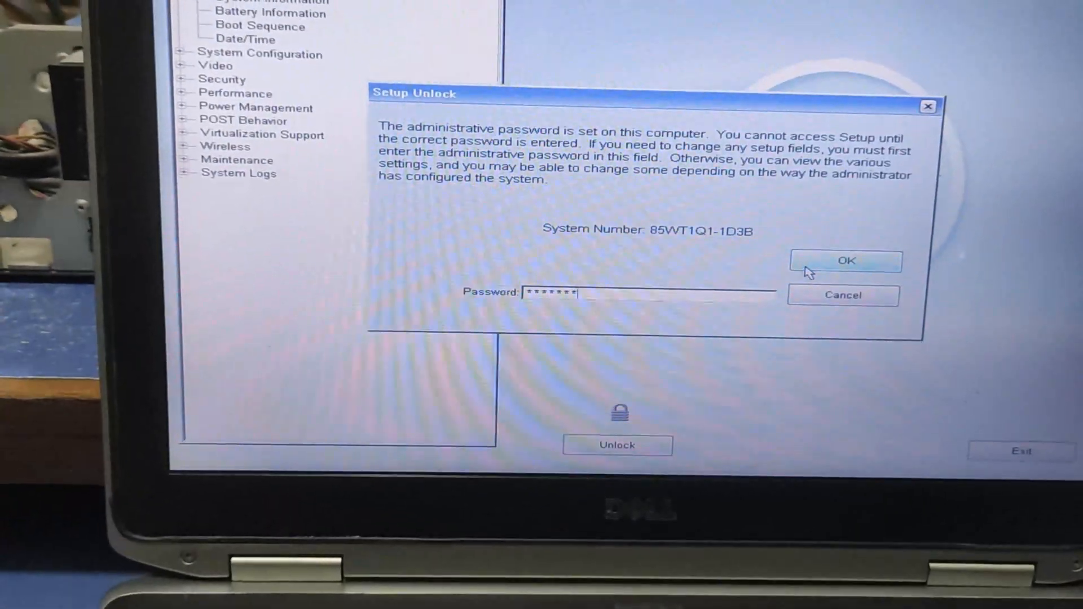
{"action": "left_click", "coordinate": [846, 262]}
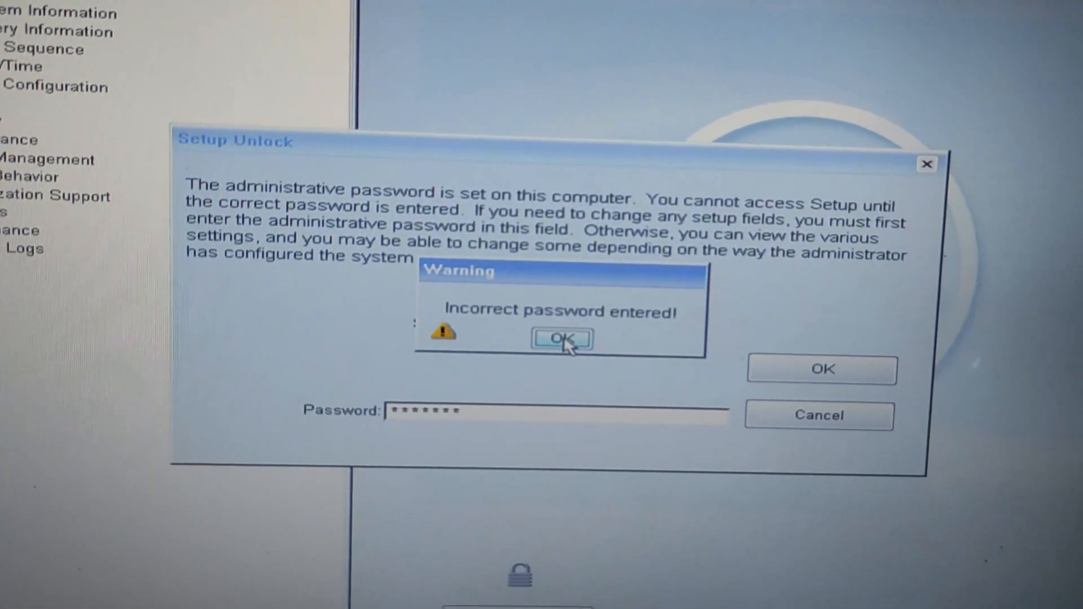
{"action": "left_click", "coordinate": [564, 340]}
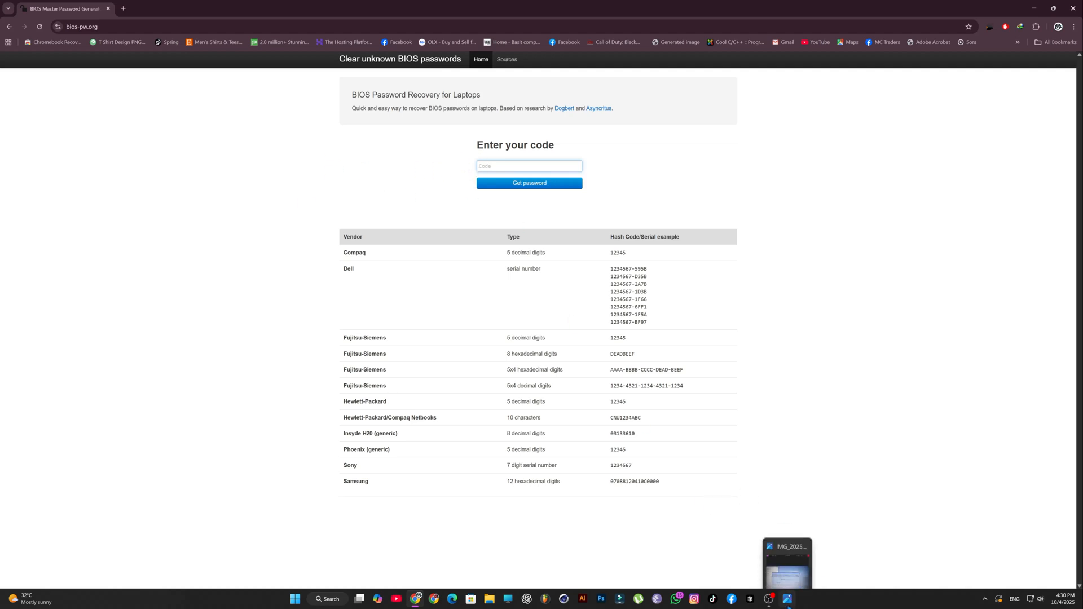
{"action": "left_click", "coordinate": [788, 571]}
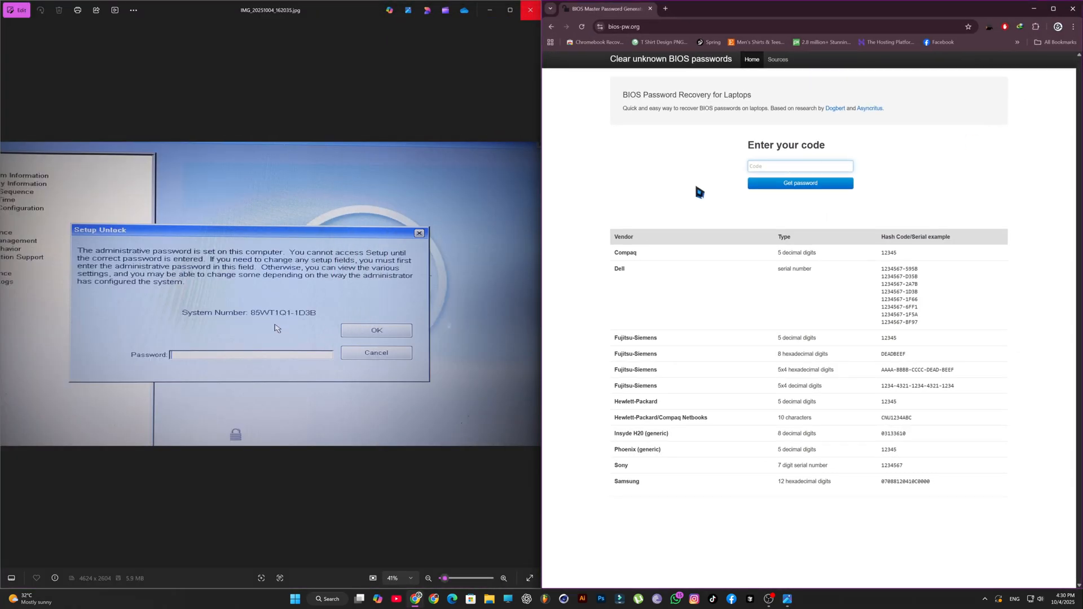
{"action": "mouse_move", "coordinate": [306, 318]}
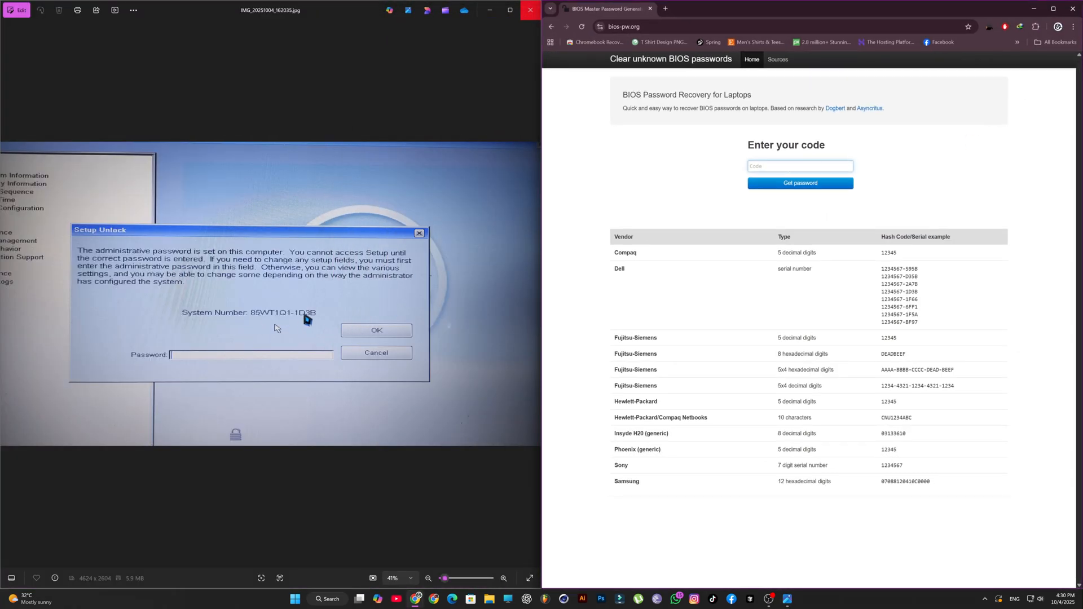
{"action": "mouse_move", "coordinate": [269, 325]}
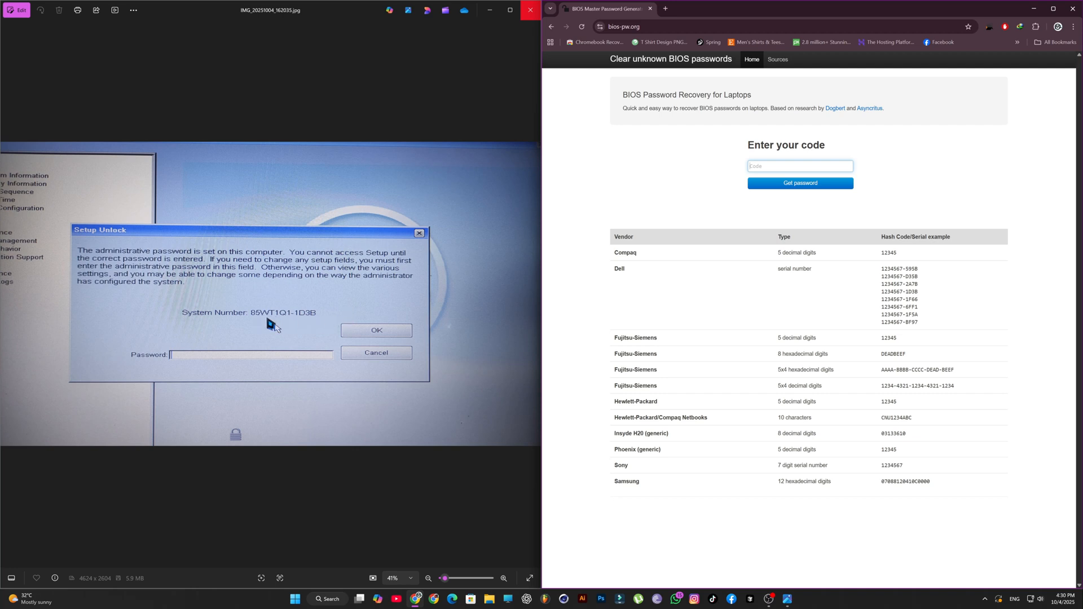
{"action": "mouse_move", "coordinate": [569, 187]}
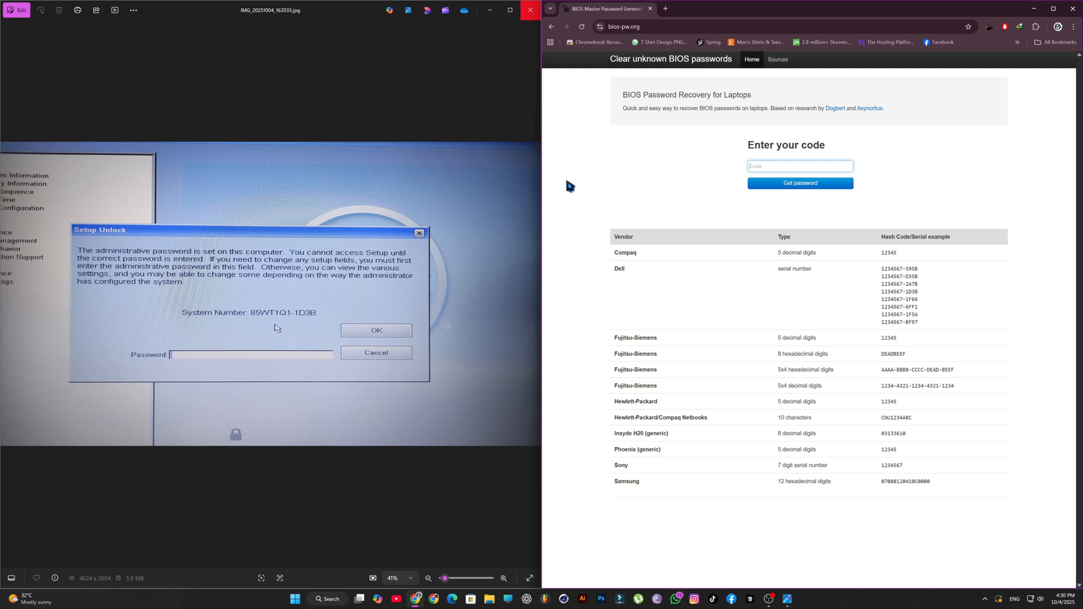
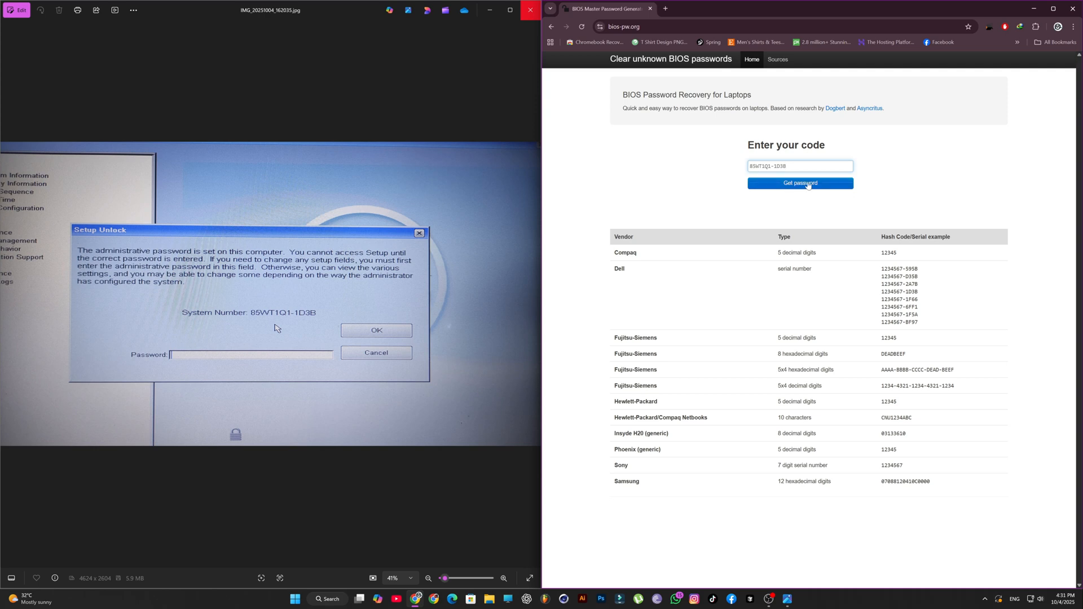
Generate the candidate Dell master passwords, including HDD and serial-number codes
{"action": "left_click", "coordinate": [801, 183]}
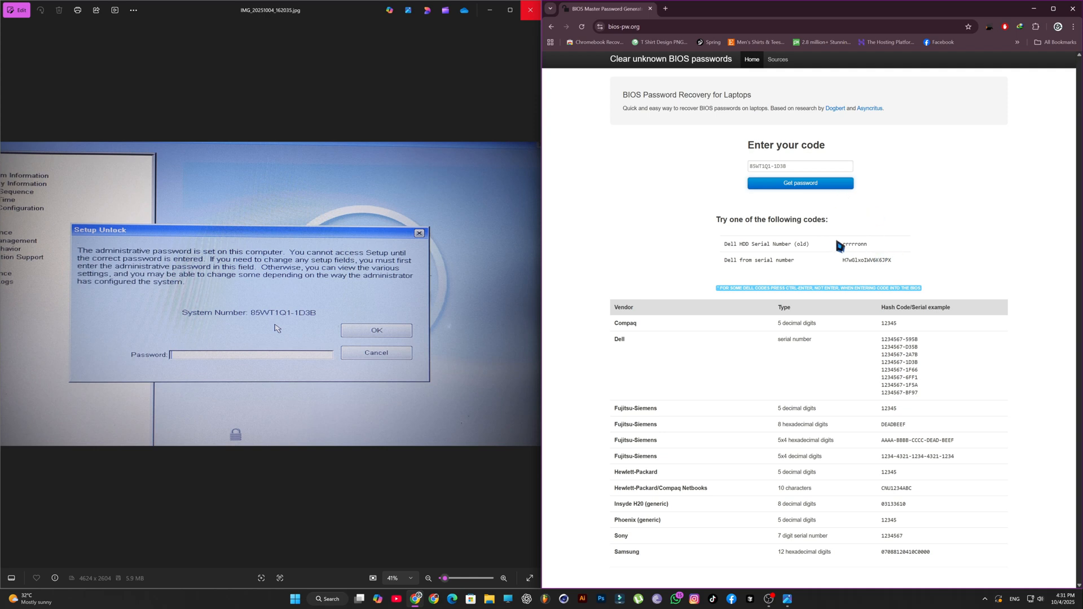
{"action": "mouse_move", "coordinate": [819, 270]}
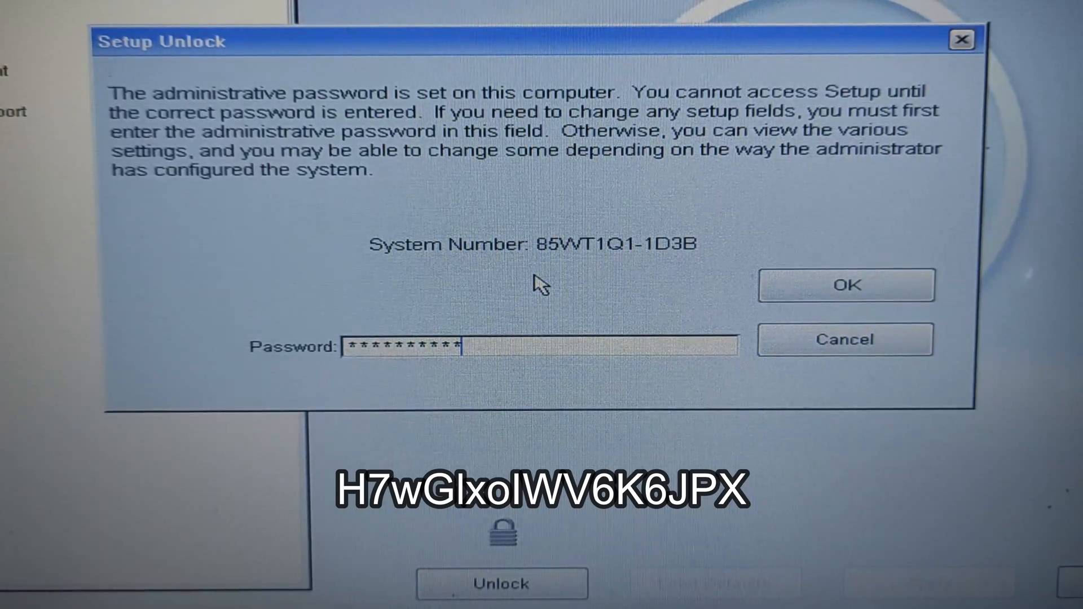
Enter the 'Dell from serial number' code in Setup Unlock, unlocking the full settings tree
{"action": "type", "text": "*"}
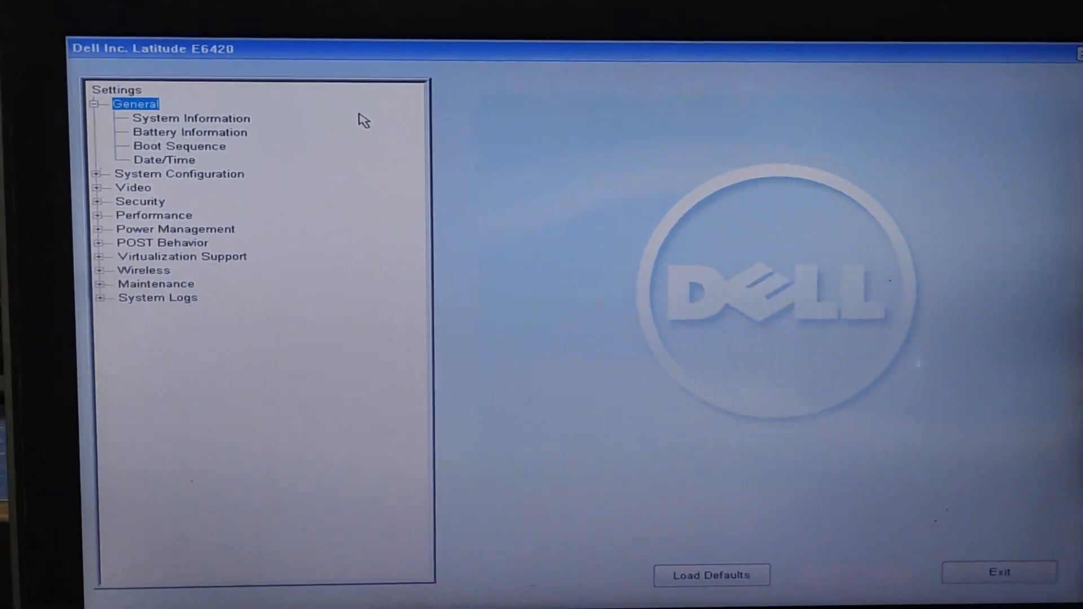
Review Date/Time, confirm Admin Password reads Not Set, and look over the Boot Sequence
{"action": "left_click", "coordinate": [169, 160]}
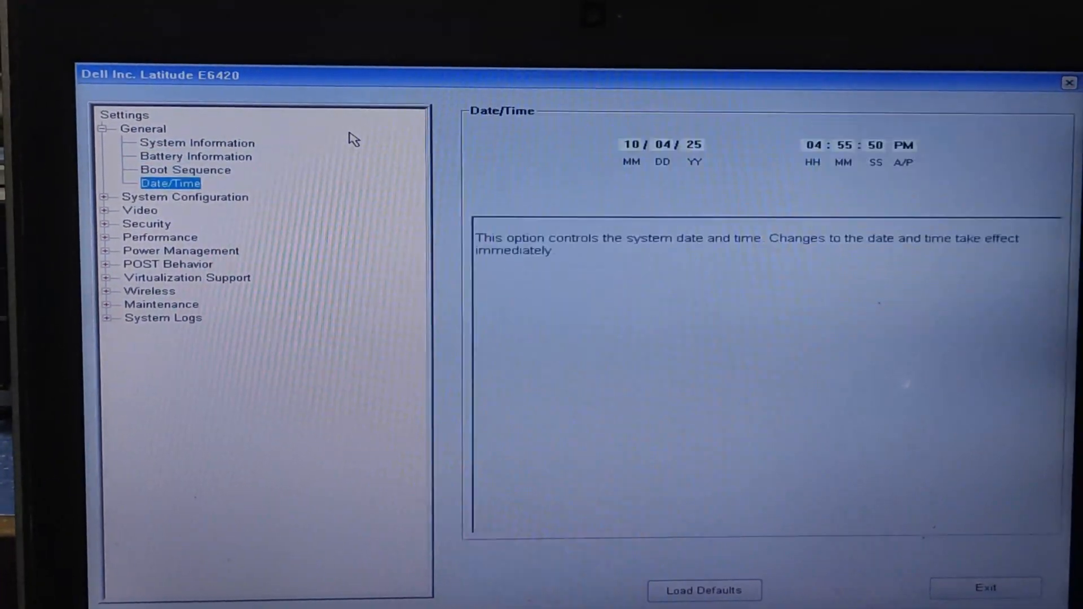
{"action": "left_click", "coordinate": [107, 223]}
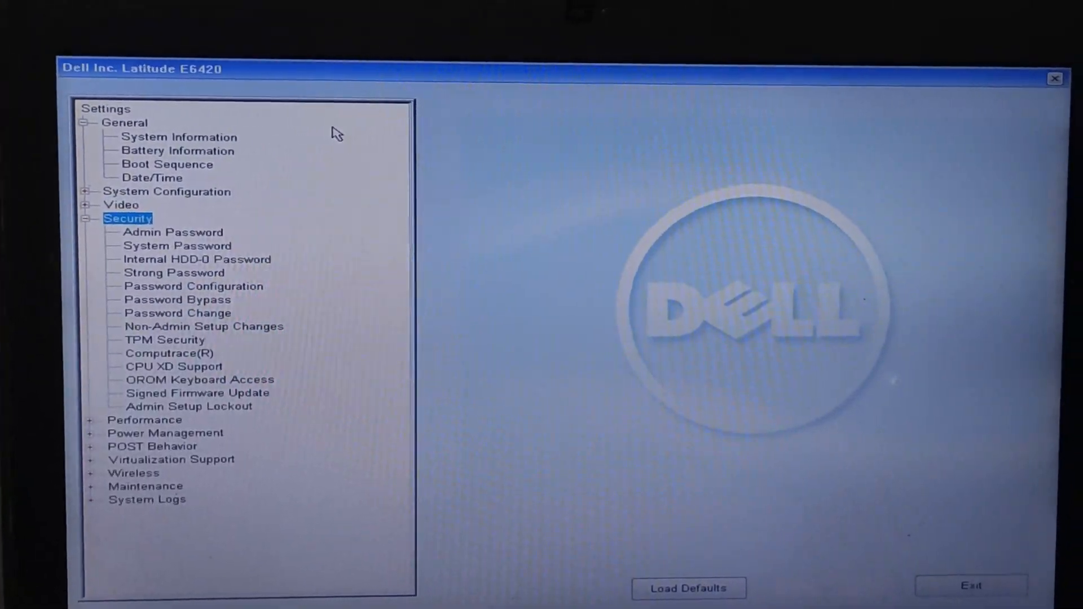
{"action": "left_click", "coordinate": [172, 233]}
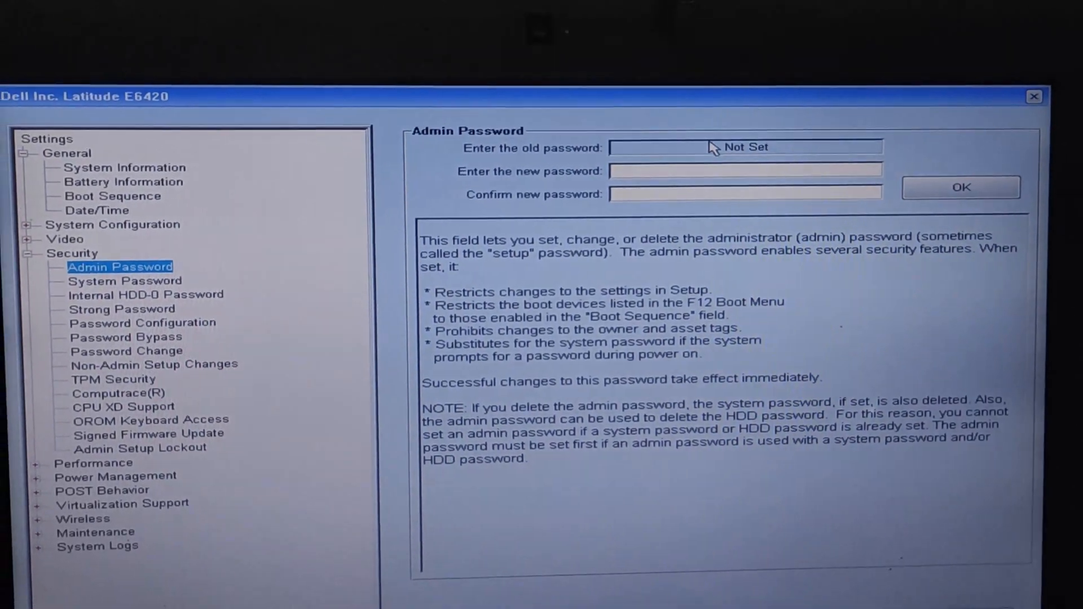
{"action": "left_click", "coordinate": [145, 295]}
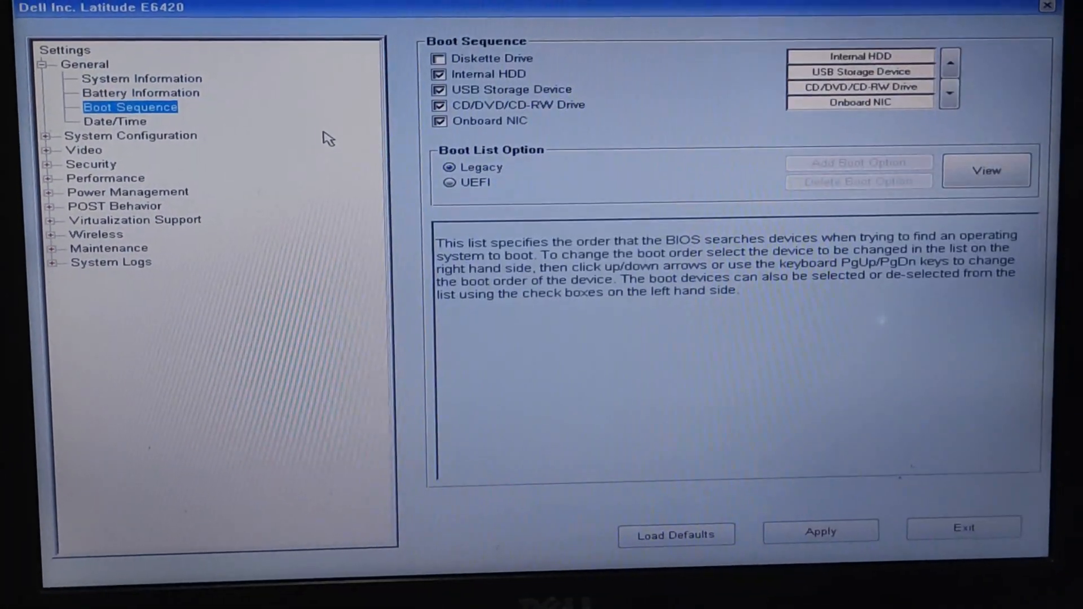
{"action": "left_click", "coordinate": [113, 122]}
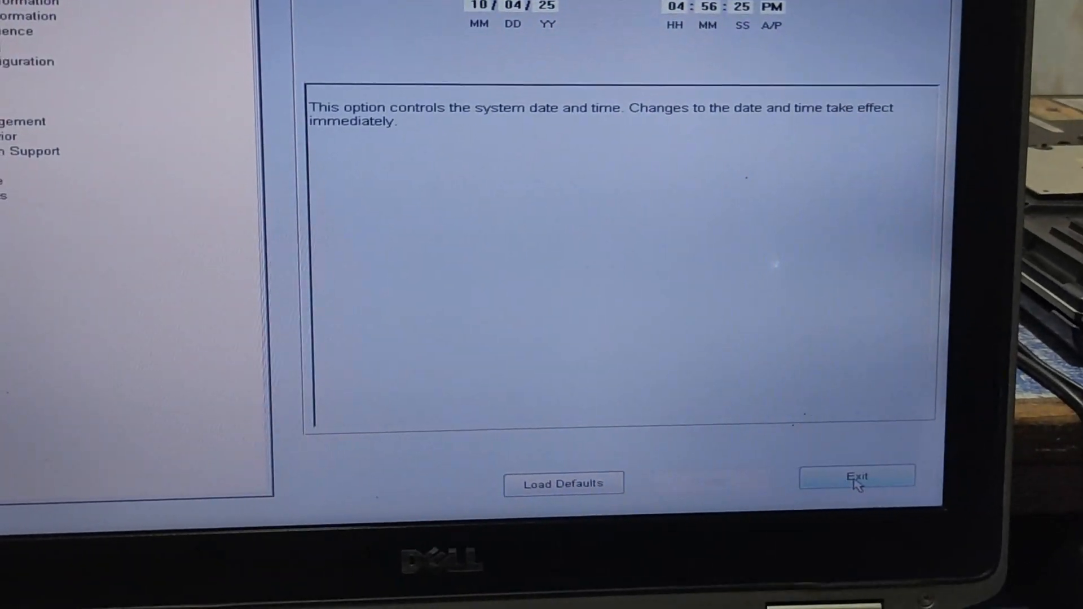
Verify the System Password page also reads Not Set
{"action": "left_click", "coordinate": [858, 475]}
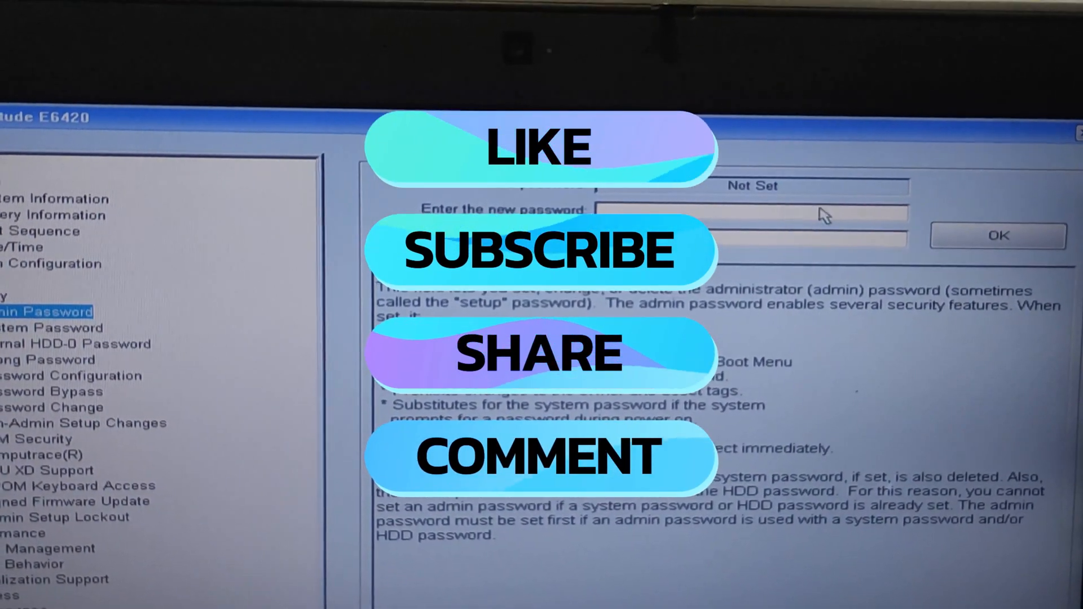
{"action": "left_click", "coordinate": [57, 327]}
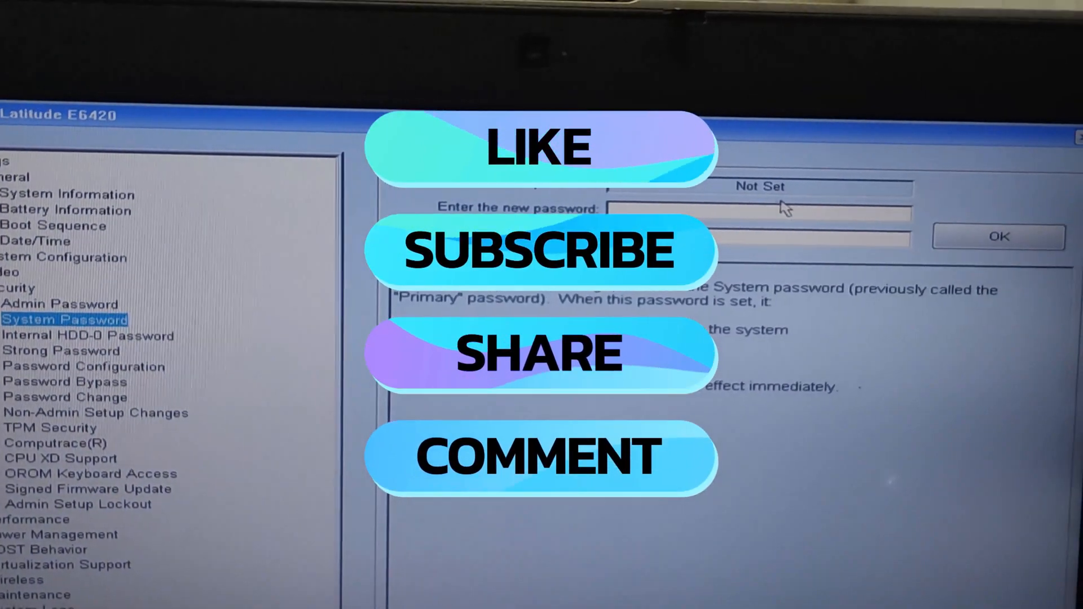